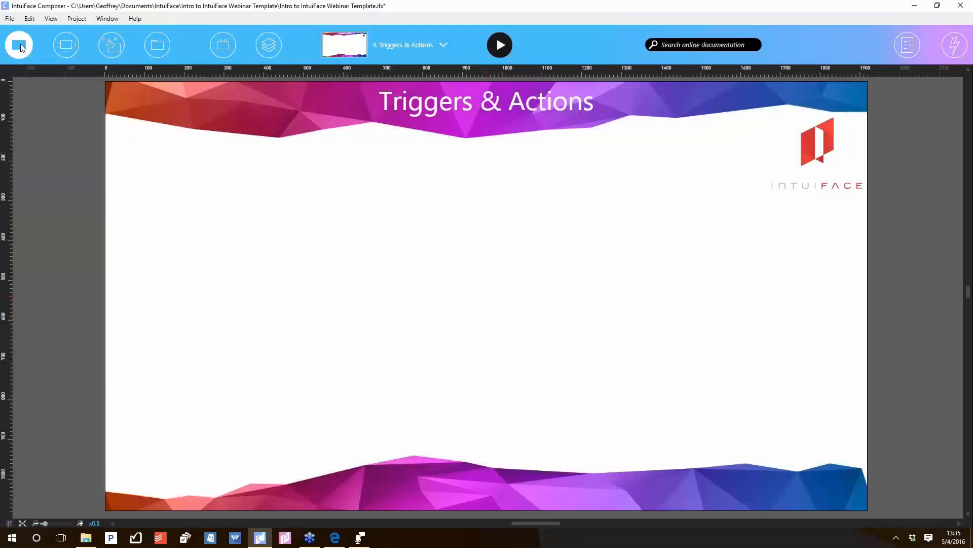
# Browse the Assets items to add a Button to the Triggers & Actions scene
pyautogui.click(18, 44)
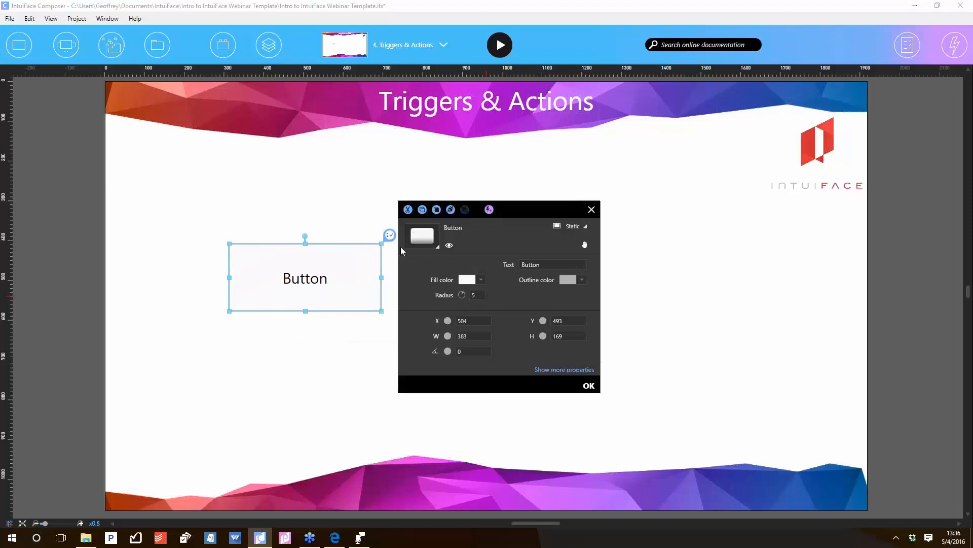
# Fill the button red and make its label text white
pyautogui.click(480, 280)
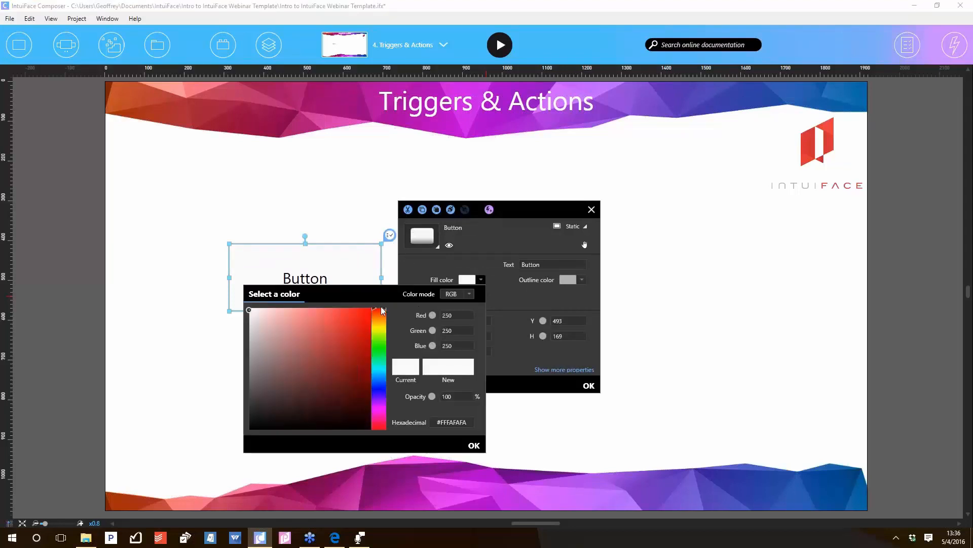
pyautogui.click(474, 445)
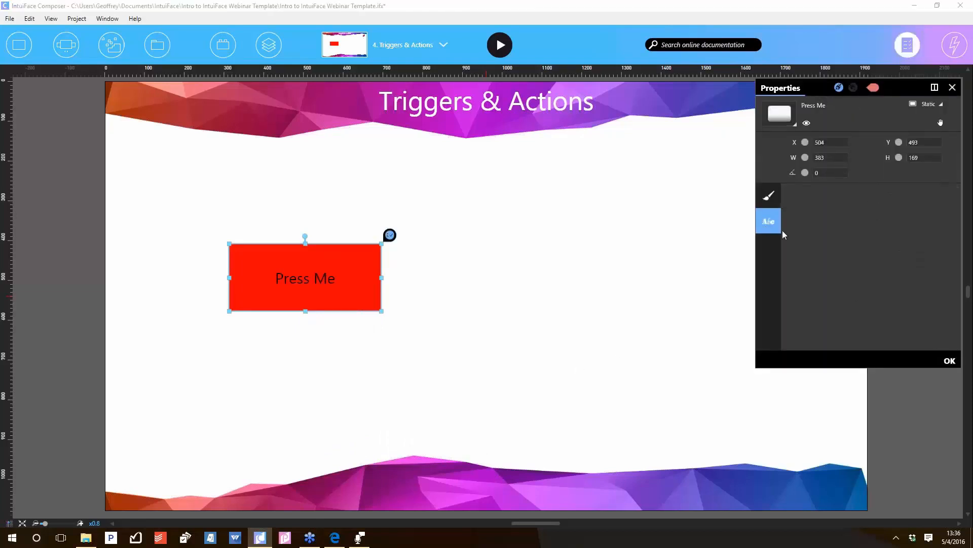
pyautogui.click(913, 229)
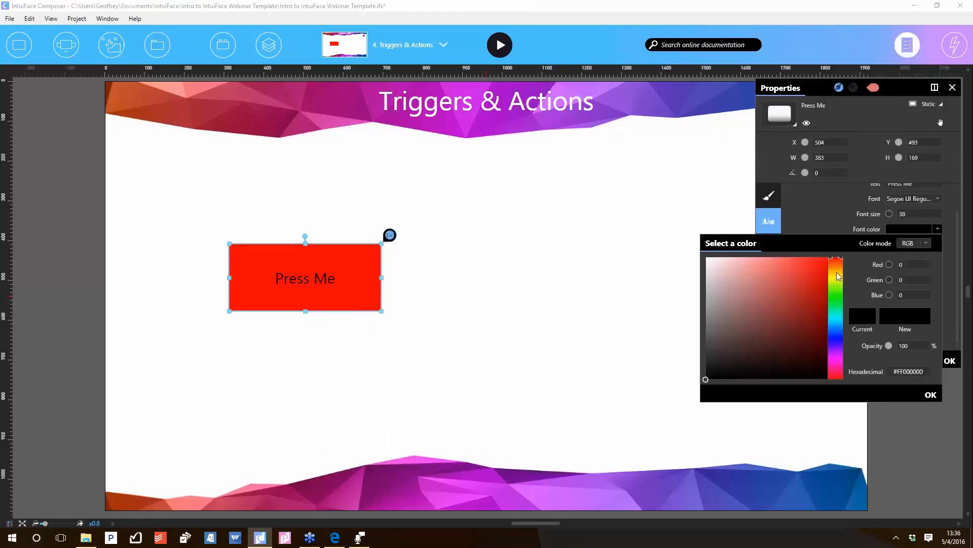
pyautogui.click(705, 258)
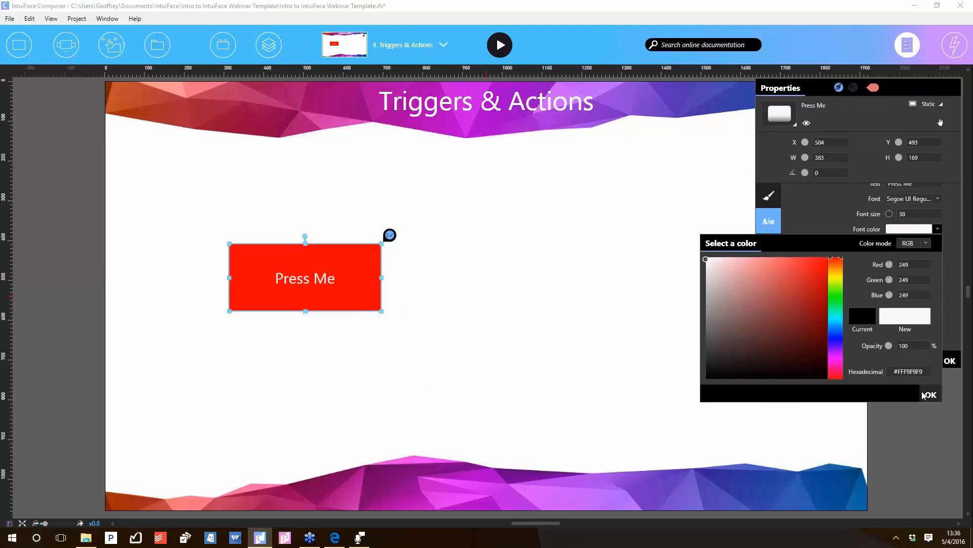
pyautogui.click(930, 394)
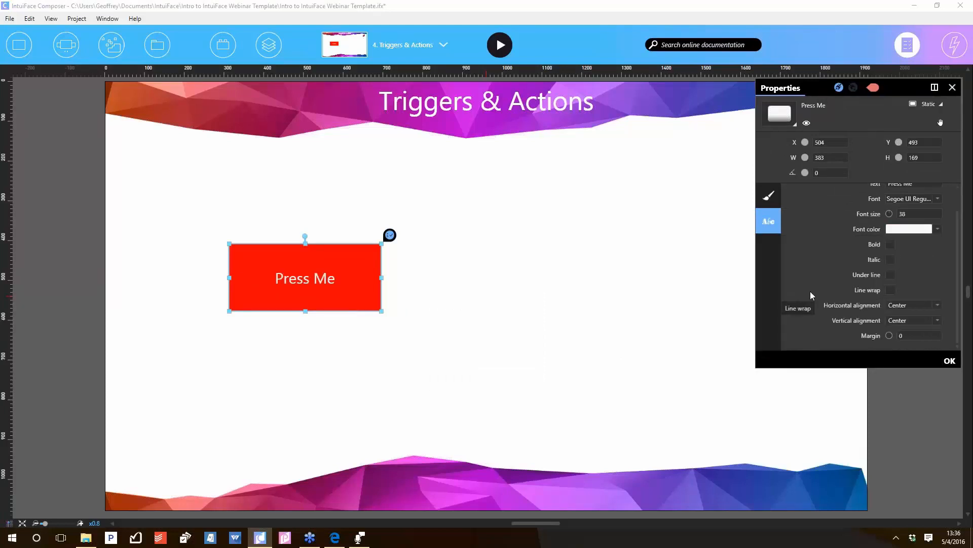
pyautogui.moveTo(780, 115)
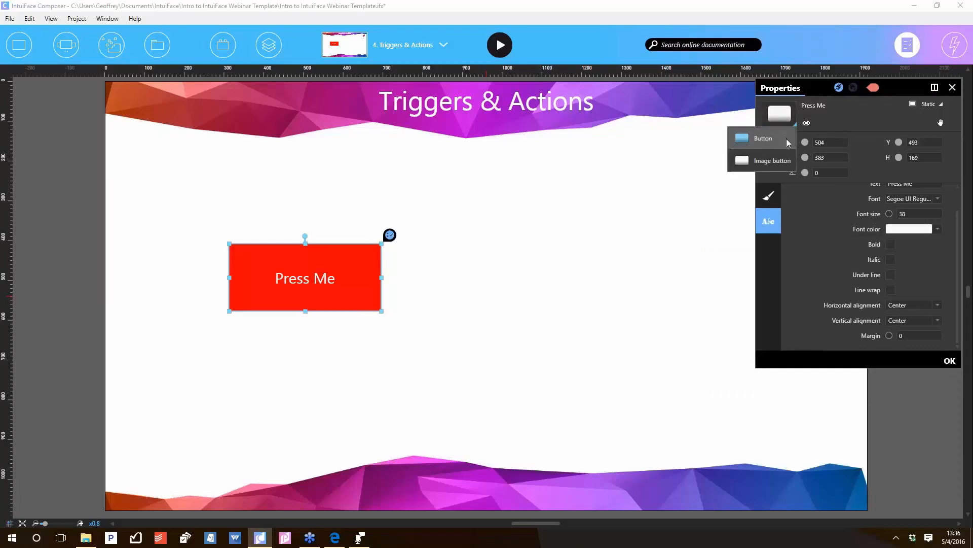
pyautogui.moveTo(787, 162)
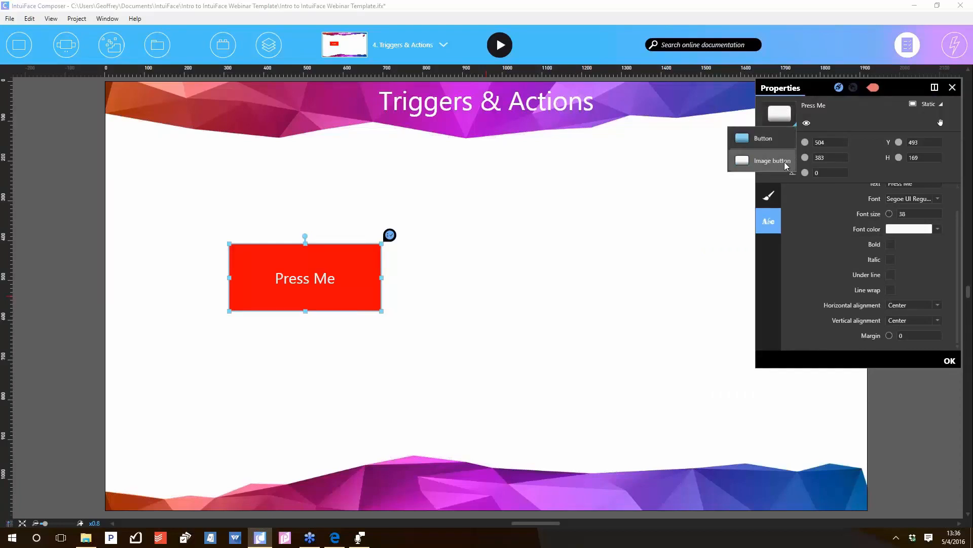
pyautogui.click(772, 160)
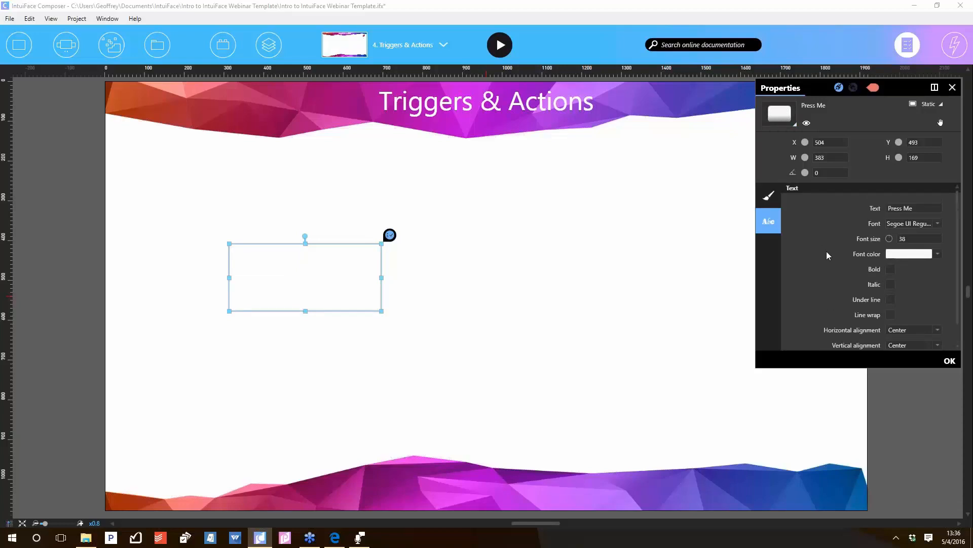
pyautogui.click(768, 194)
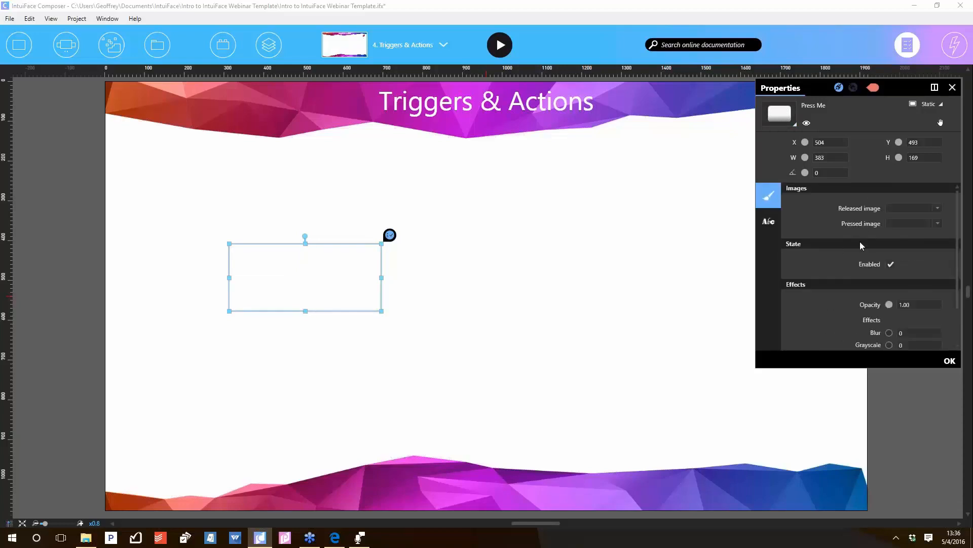
pyautogui.moveTo(882, 243)
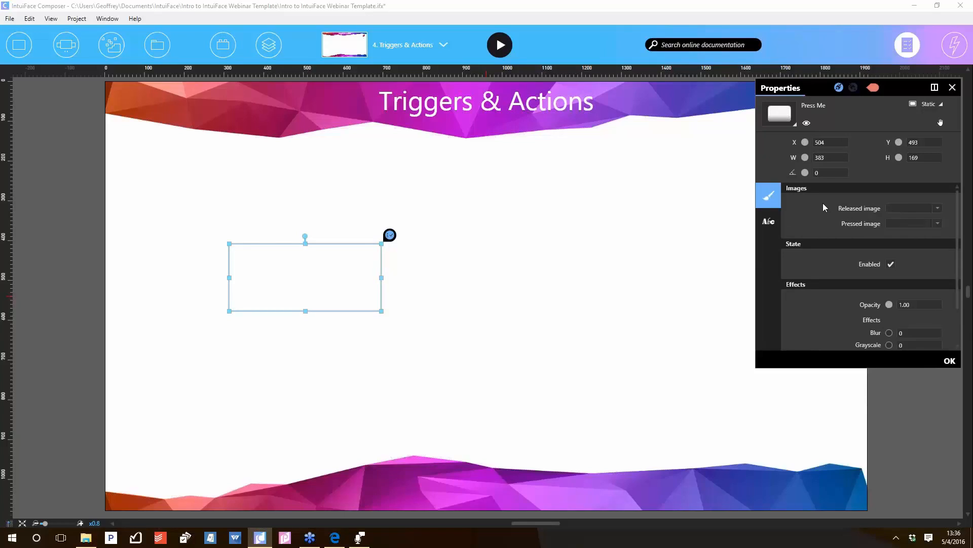
pyautogui.moveTo(828, 226)
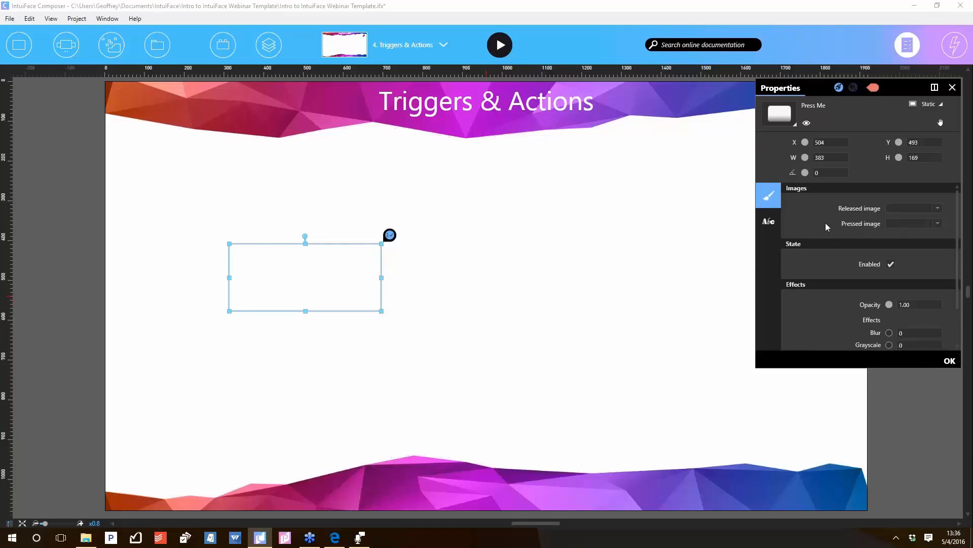
pyautogui.moveTo(785, 249)
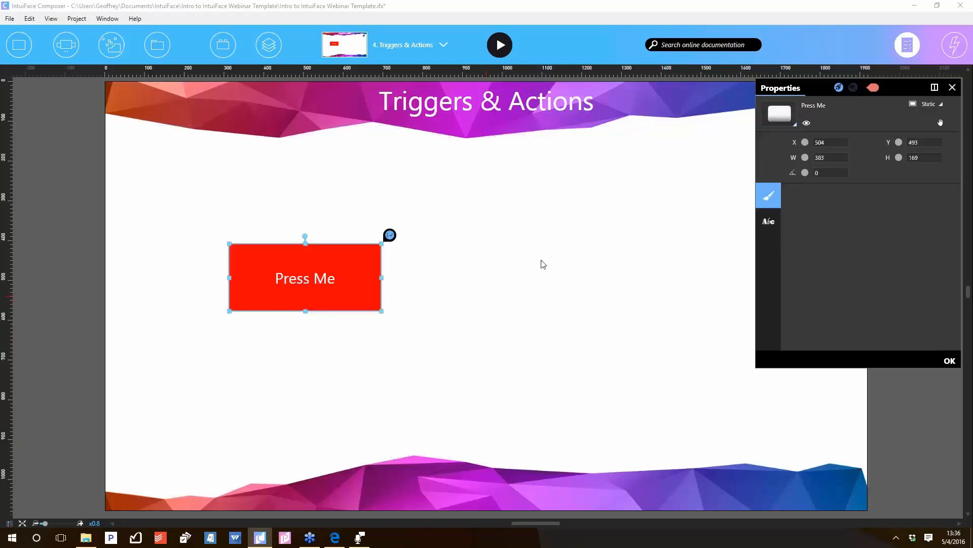
pyautogui.click(769, 195)
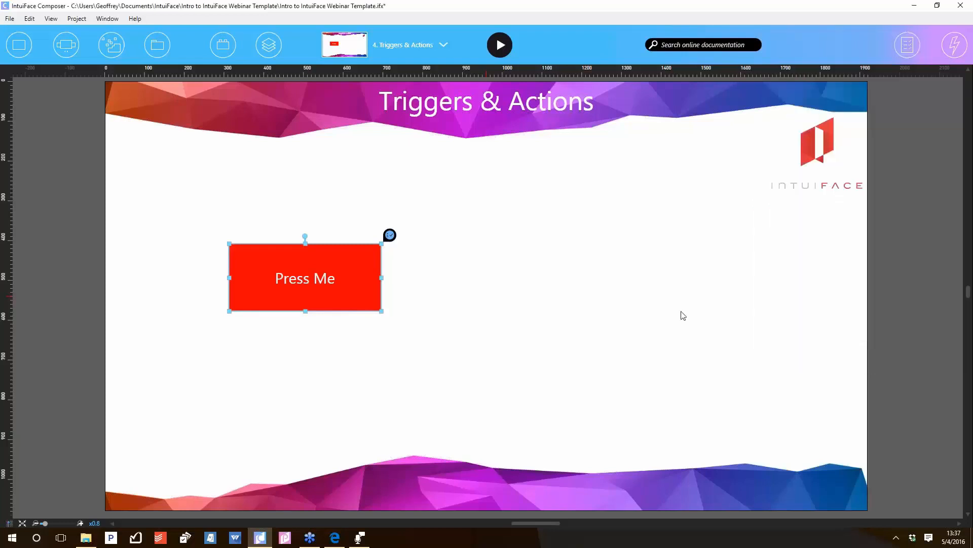
pyautogui.moveTo(368, 275)
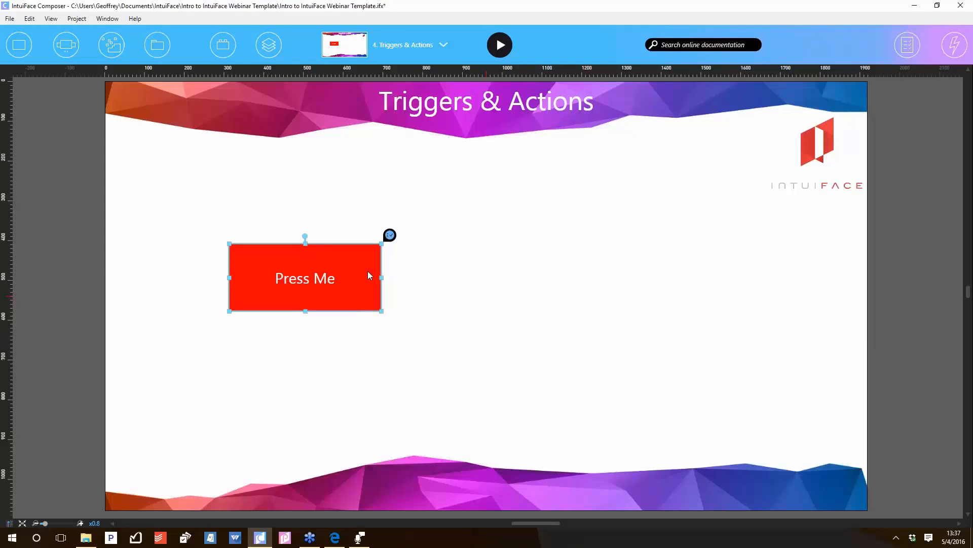
pyautogui.moveTo(767, 113)
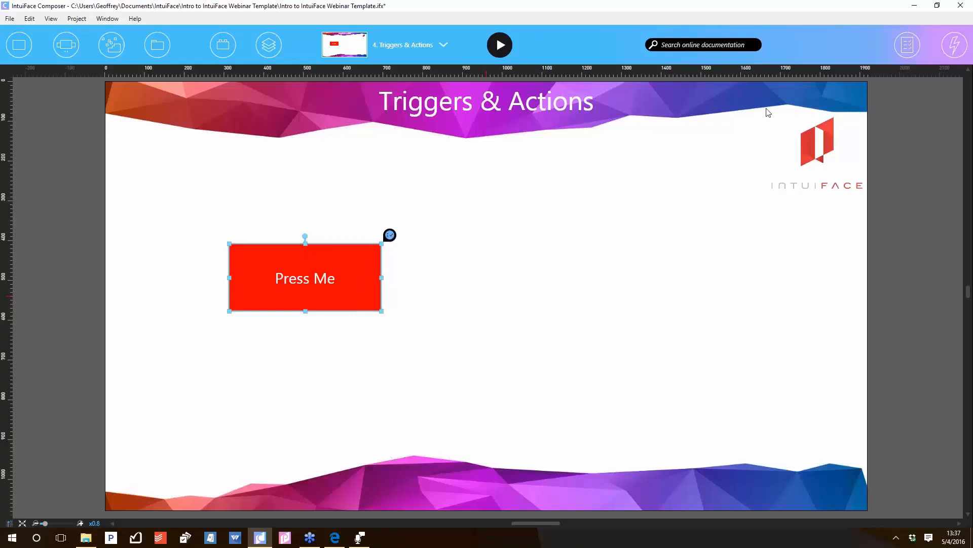
# Close the button's quick settings and show the Triggers and Actions panel for Press Me
pyautogui.click(390, 234)
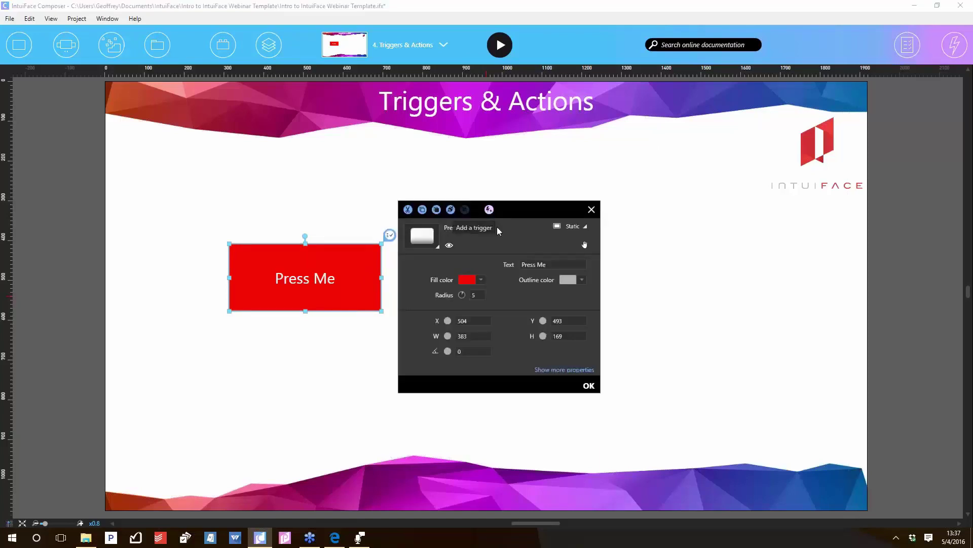
pyautogui.click(587, 385)
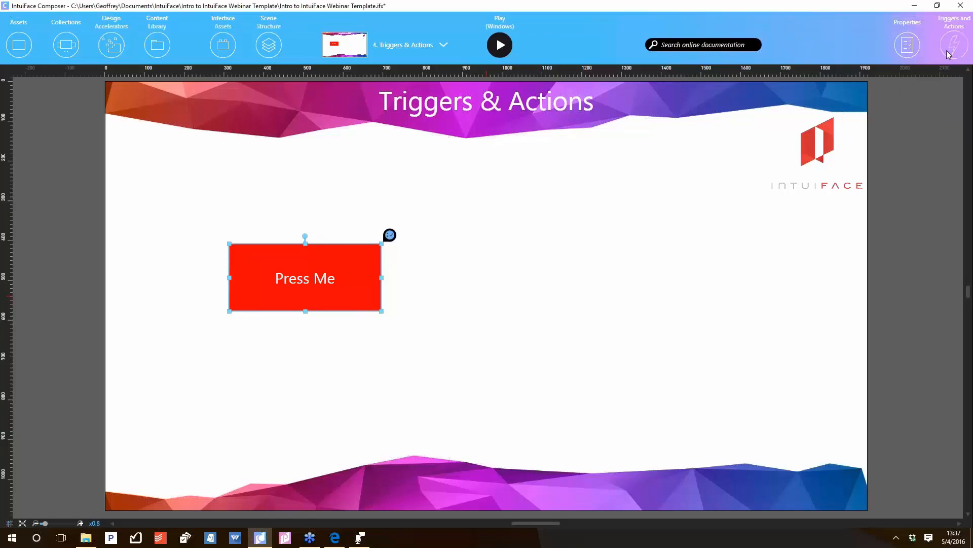
pyautogui.click(954, 44)
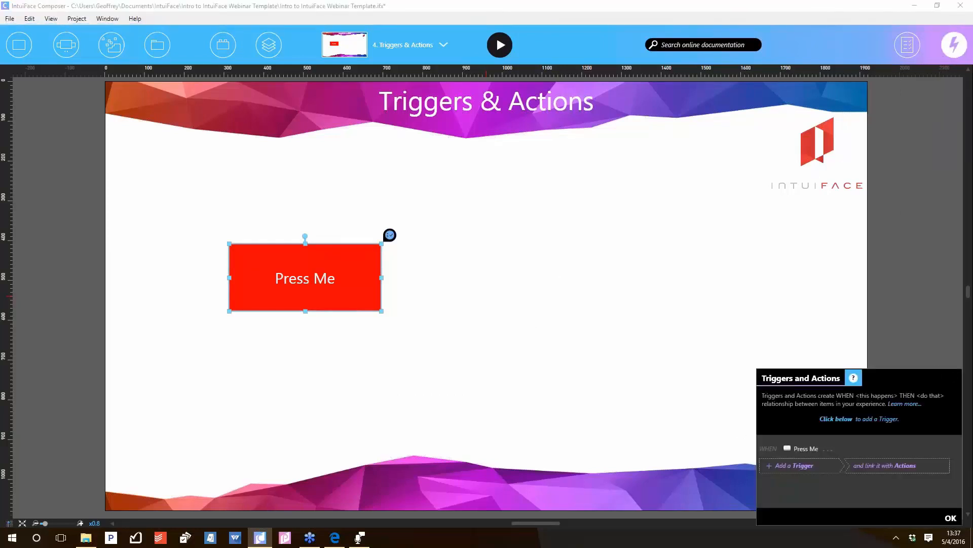
pyautogui.moveTo(850, 371)
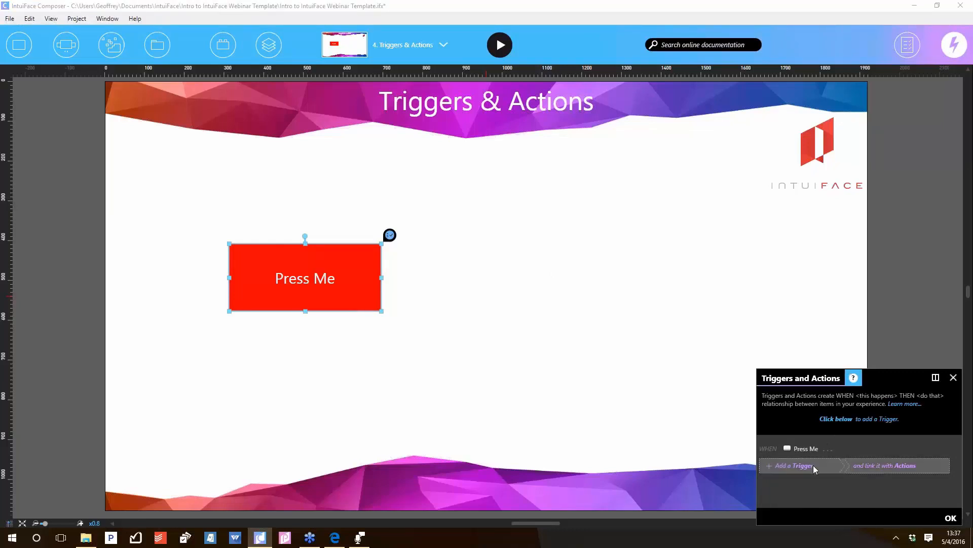
# Start adding a new trigger to the Press Me button
pyautogui.click(793, 466)
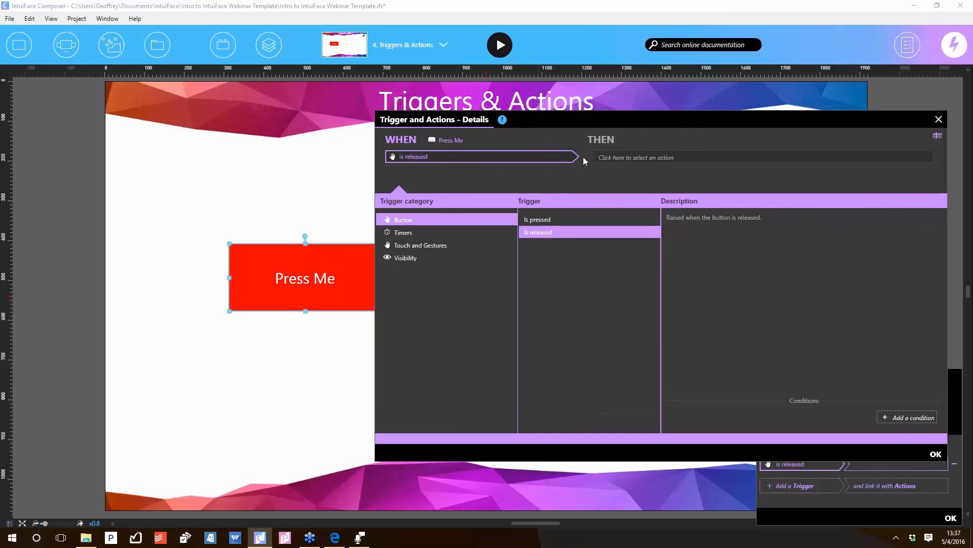
pyautogui.moveTo(491, 132)
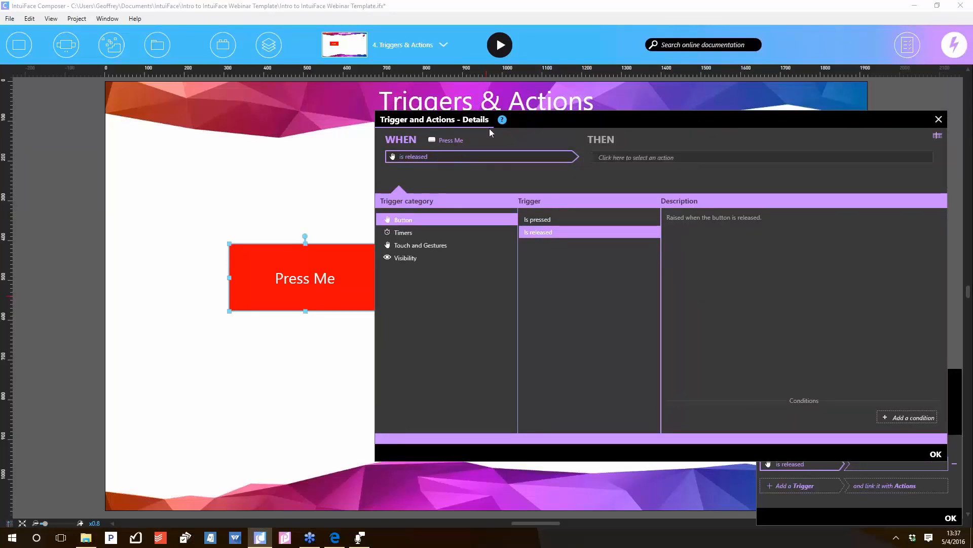
pyautogui.moveTo(707, 156)
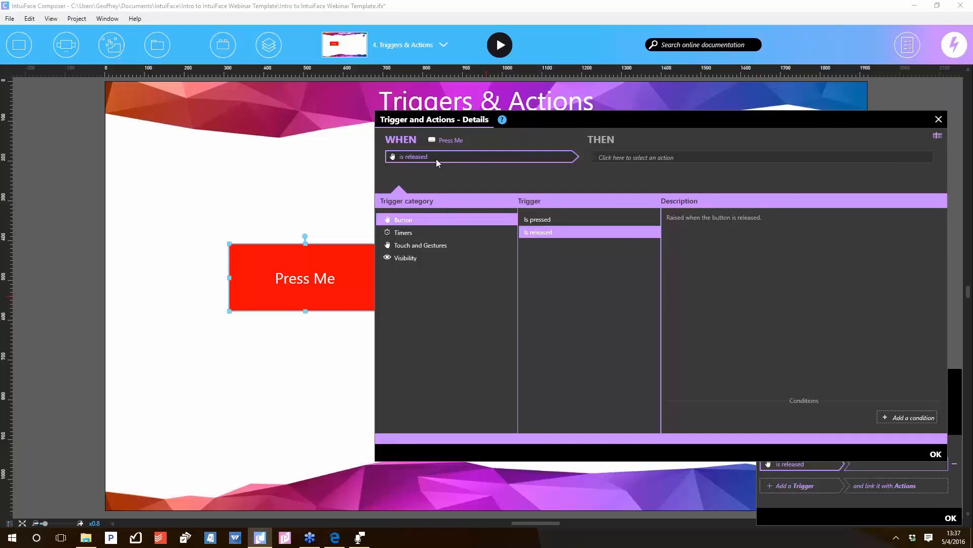
pyautogui.moveTo(427, 297)
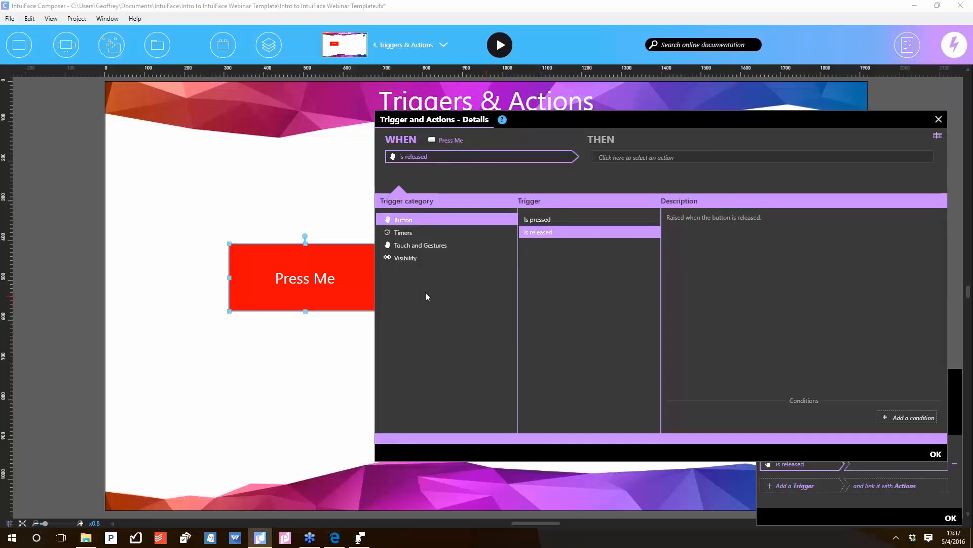
pyautogui.moveTo(467, 242)
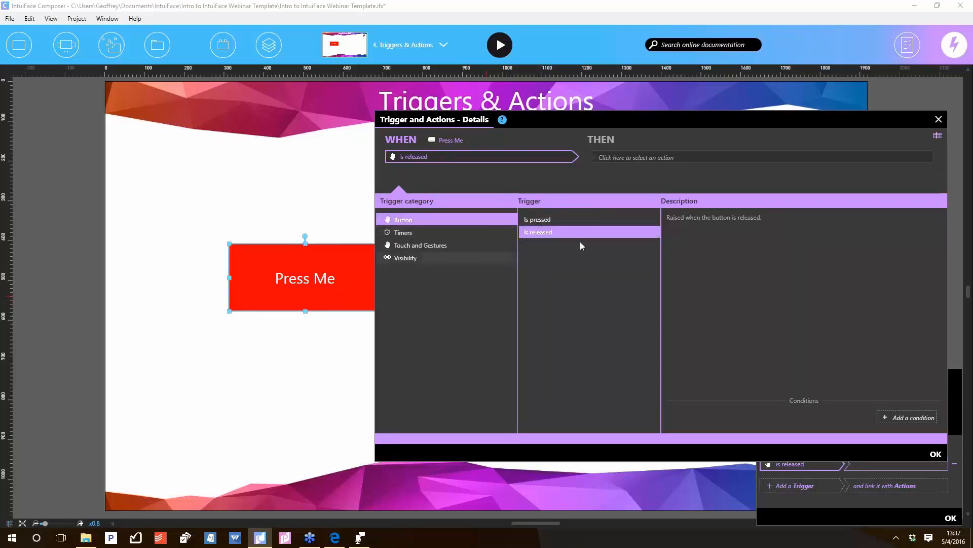
pyautogui.moveTo(561, 236)
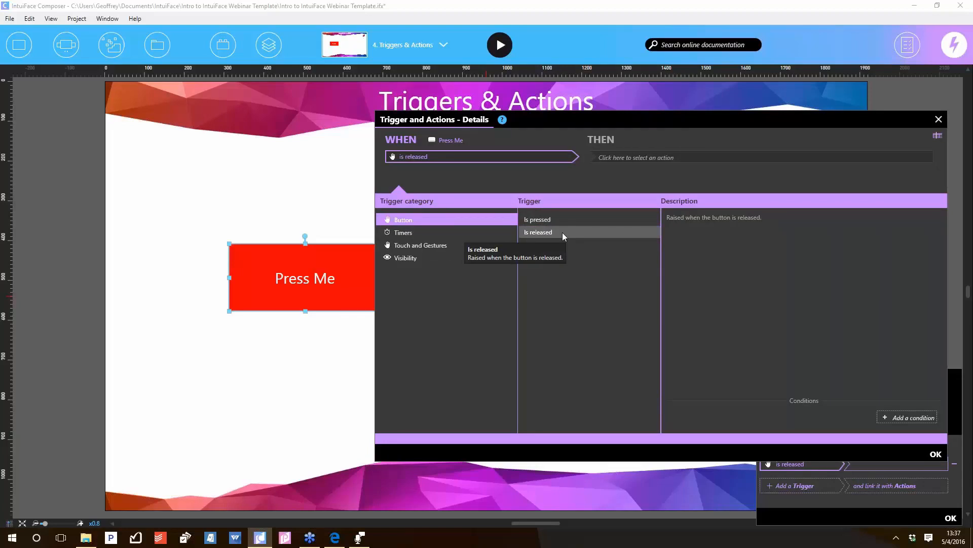
pyautogui.moveTo(563, 237)
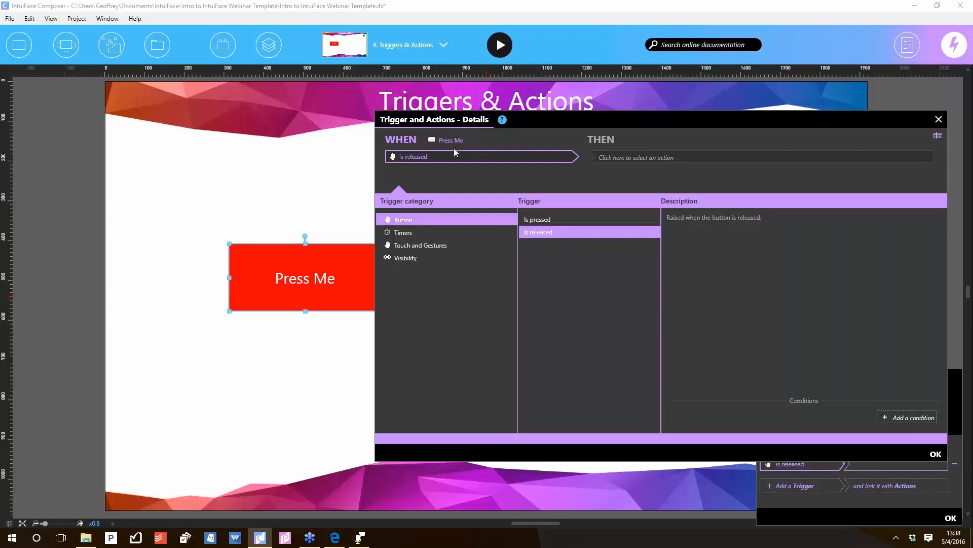
pyautogui.moveTo(633, 157)
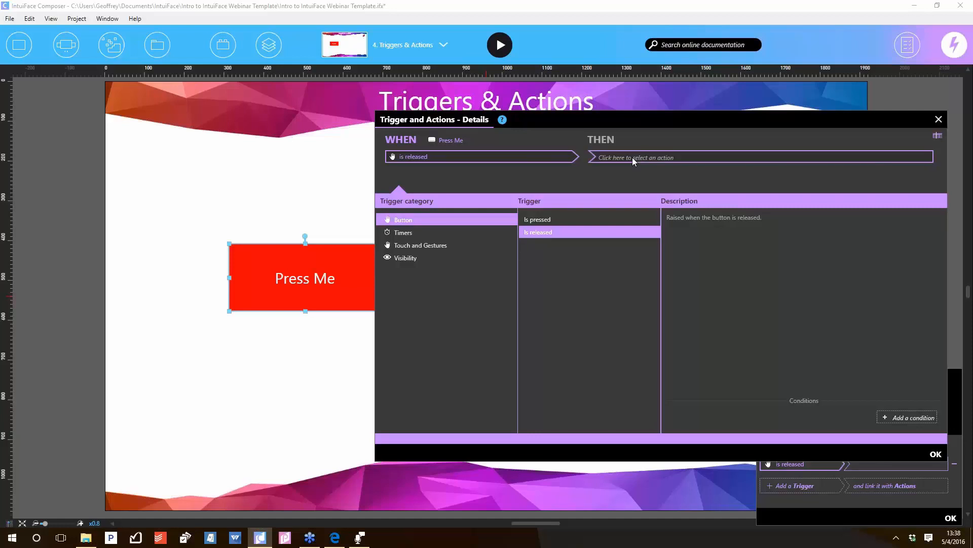
# Begin choosing the action for the 'Press Me is released' trigger
pyautogui.click(633, 156)
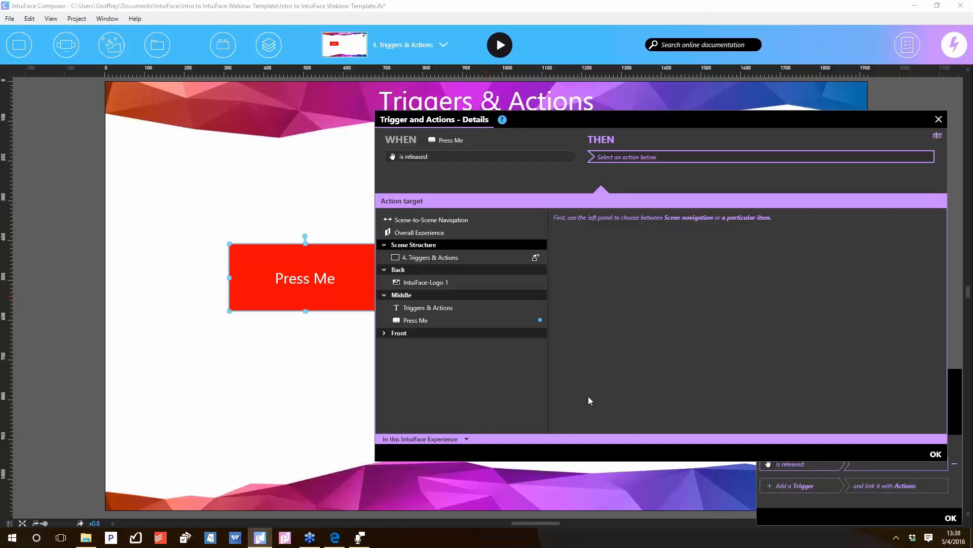
pyautogui.moveTo(427, 298)
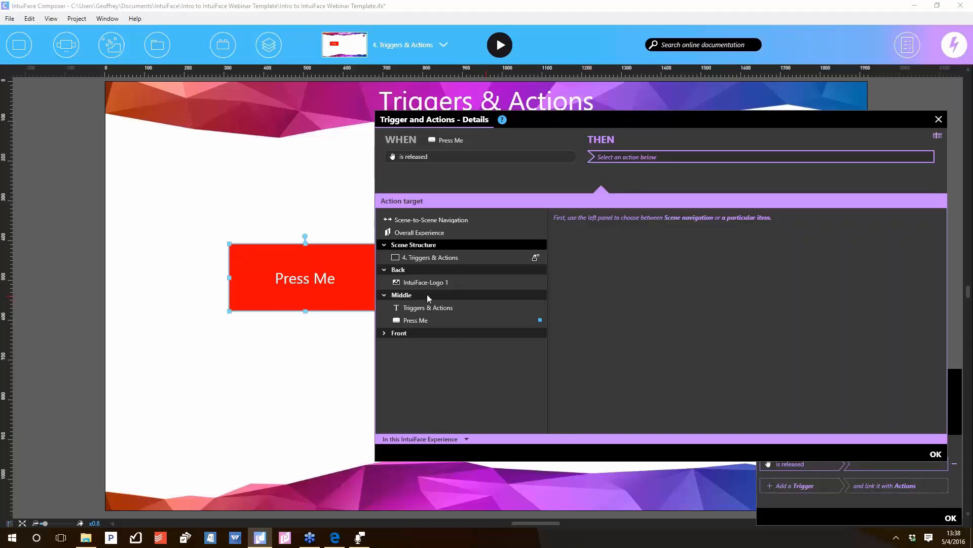
# Set the release action to Scene-to-Scene Navigation Go to Scene targeting 3. Properties and confirm
pyautogui.click(433, 219)
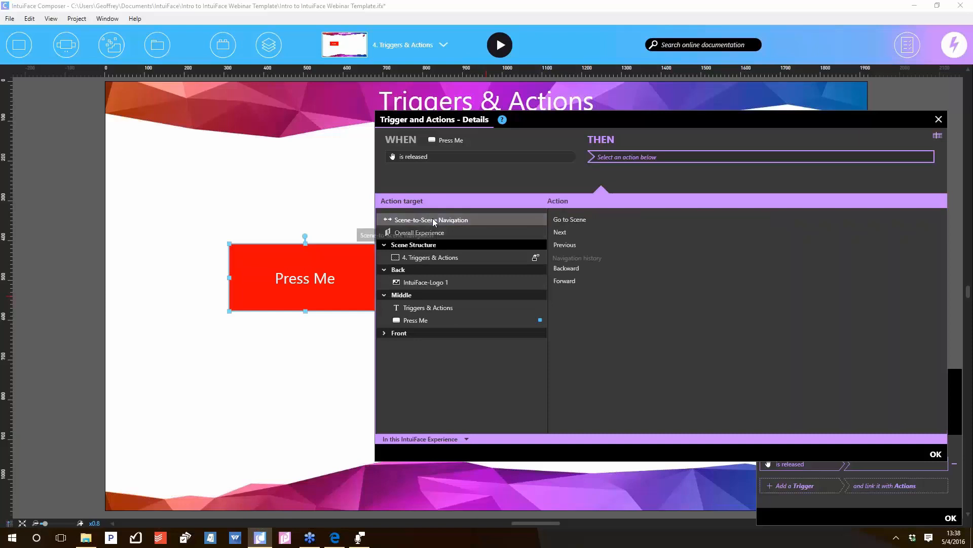
pyautogui.click(568, 219)
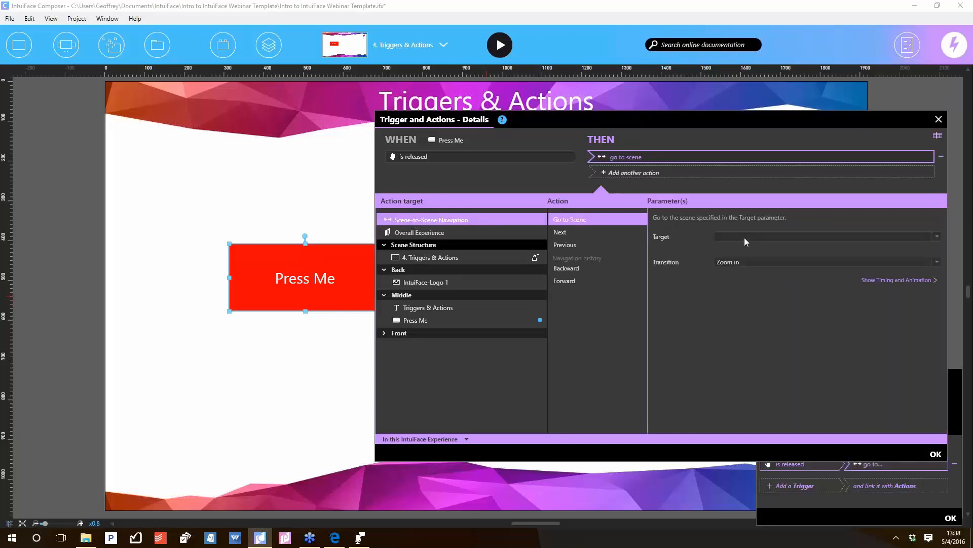
pyautogui.click(825, 236)
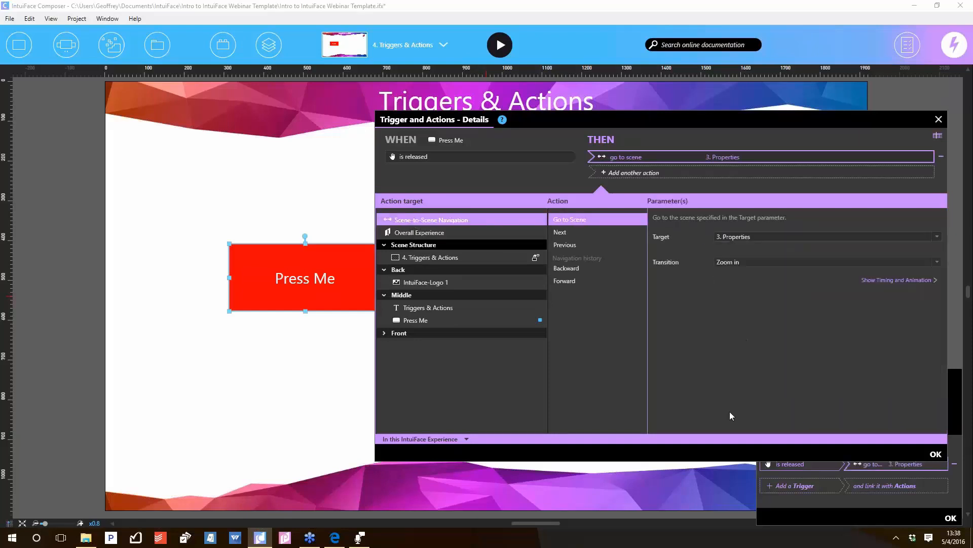
pyautogui.moveTo(730, 405)
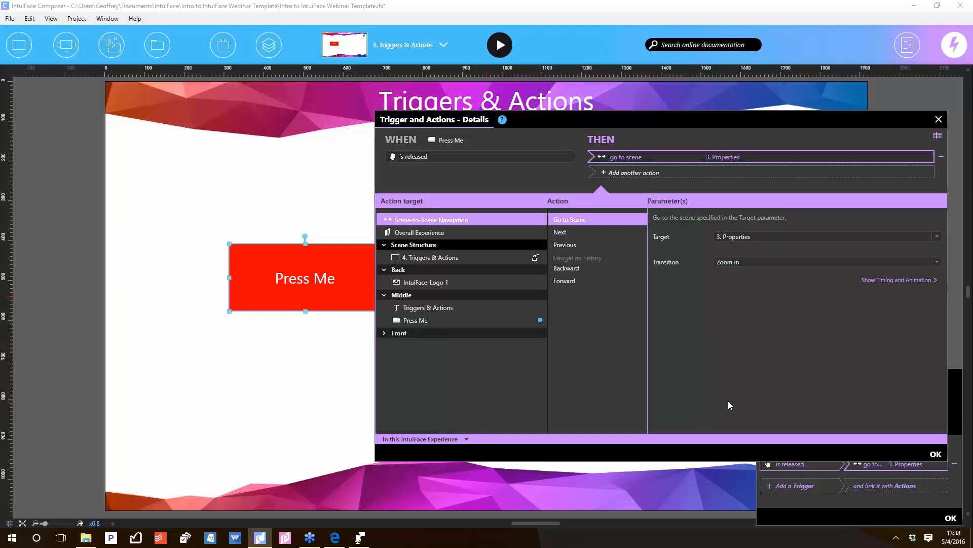
pyautogui.click(934, 455)
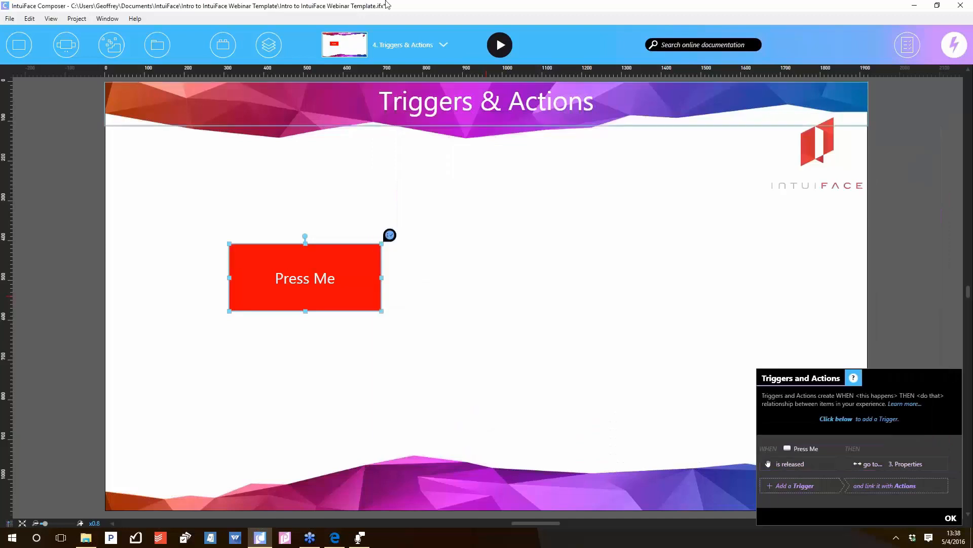
# Launch Play Mode to test the Press Me button
pyautogui.click(499, 44)
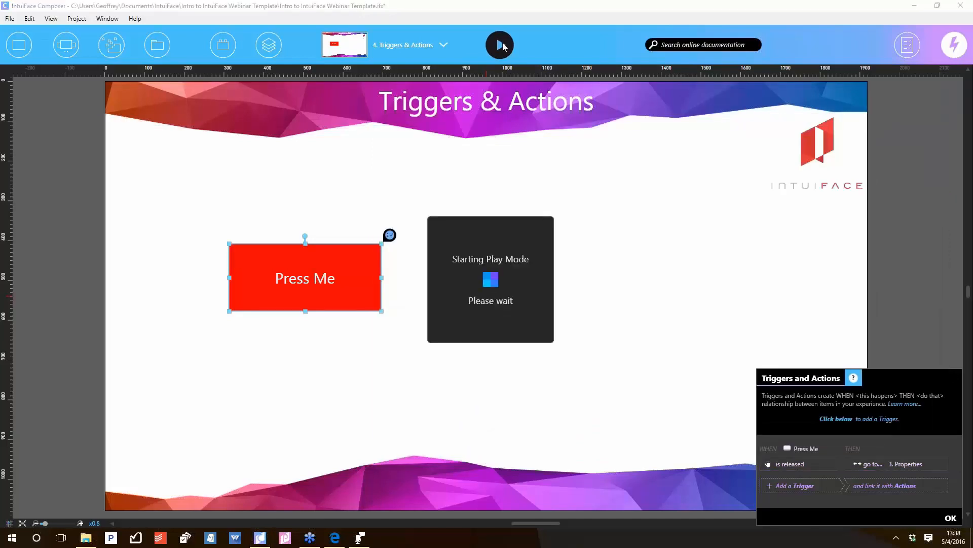
pyautogui.click(499, 45)
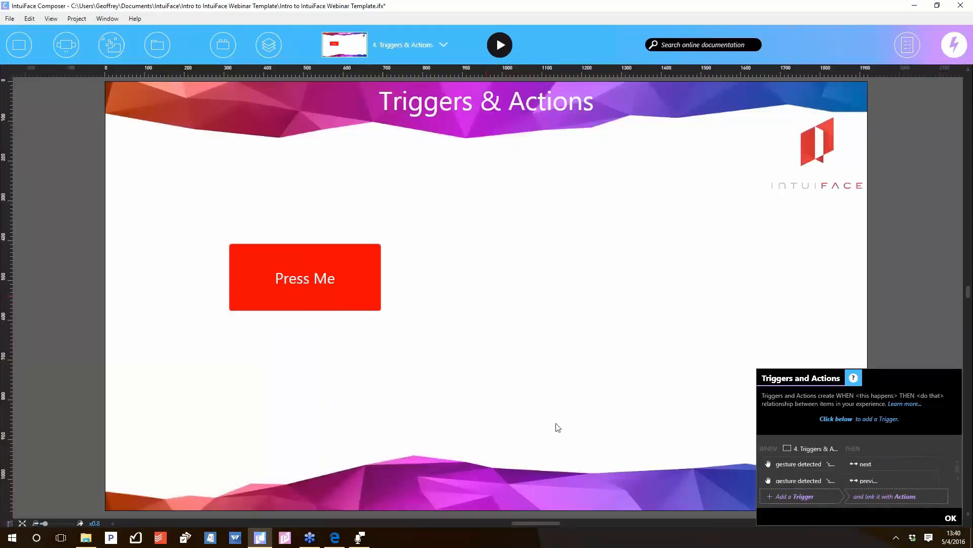
pyautogui.moveTo(861, 499)
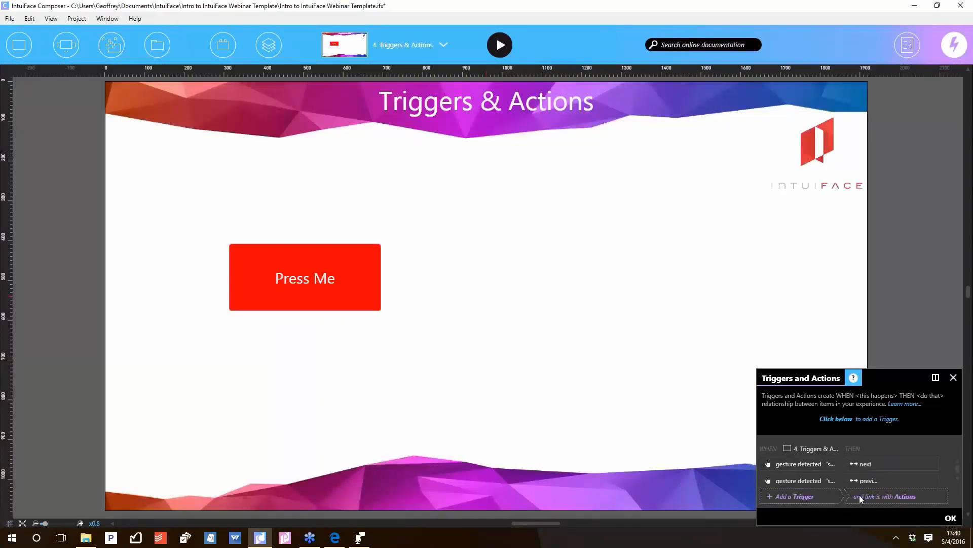
pyautogui.moveTo(801, 464)
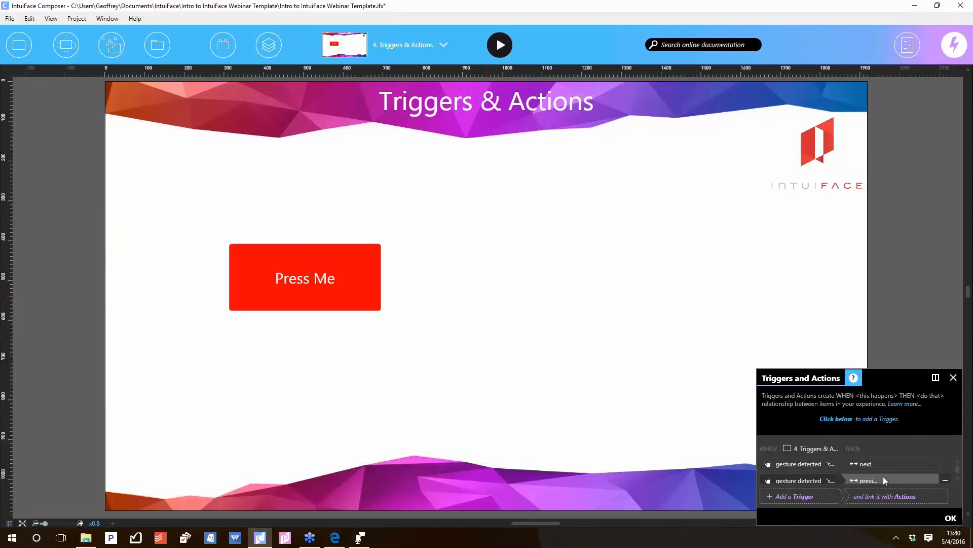
pyautogui.moveTo(808, 453)
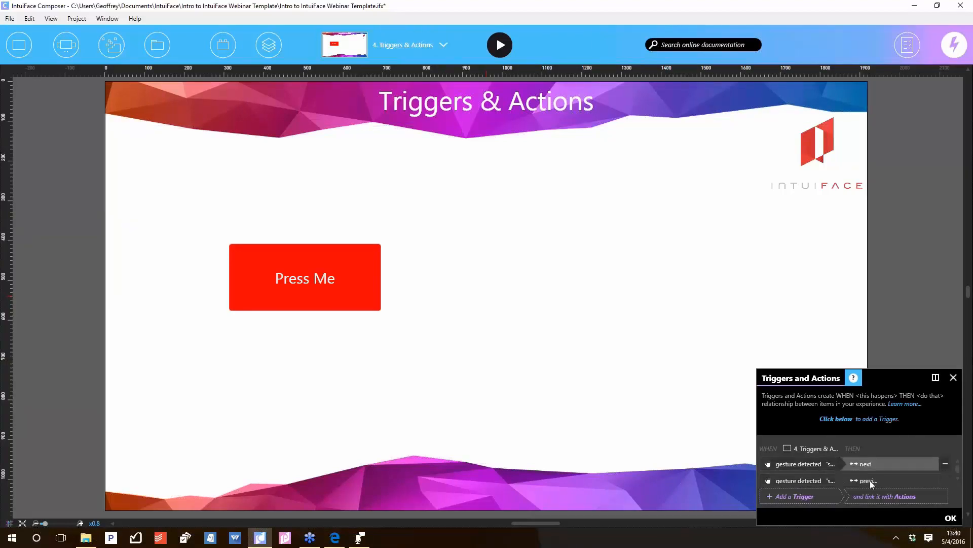
pyautogui.moveTo(623, 427)
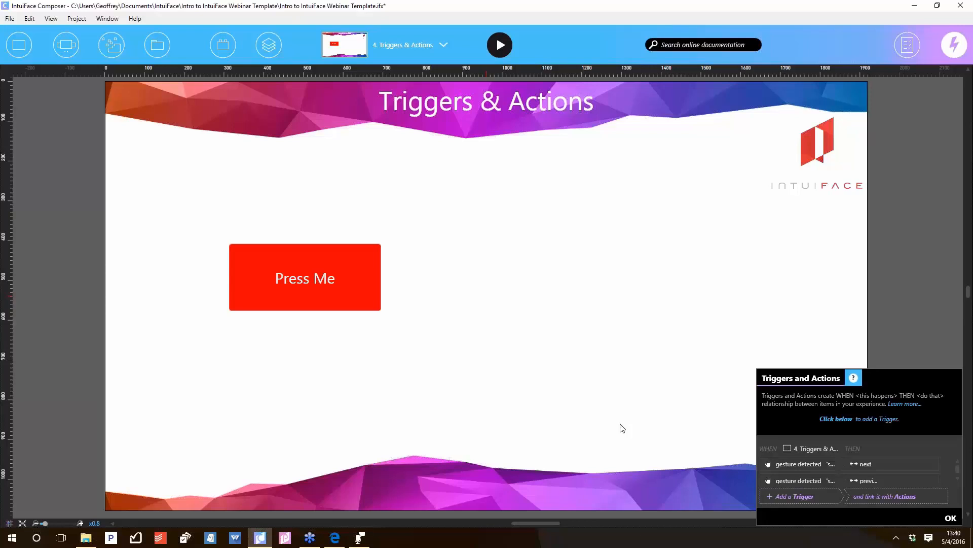
pyautogui.moveTo(607, 423)
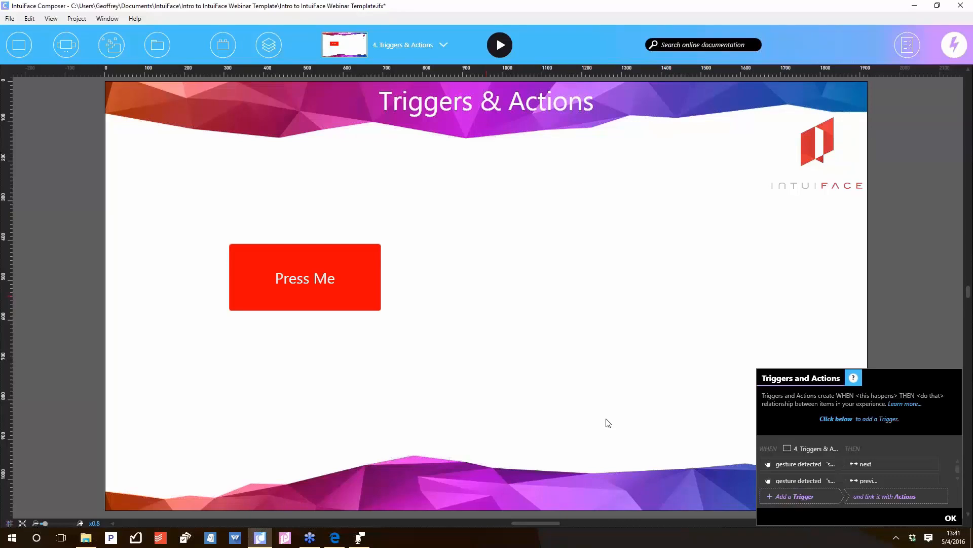
pyautogui.moveTo(590, 334)
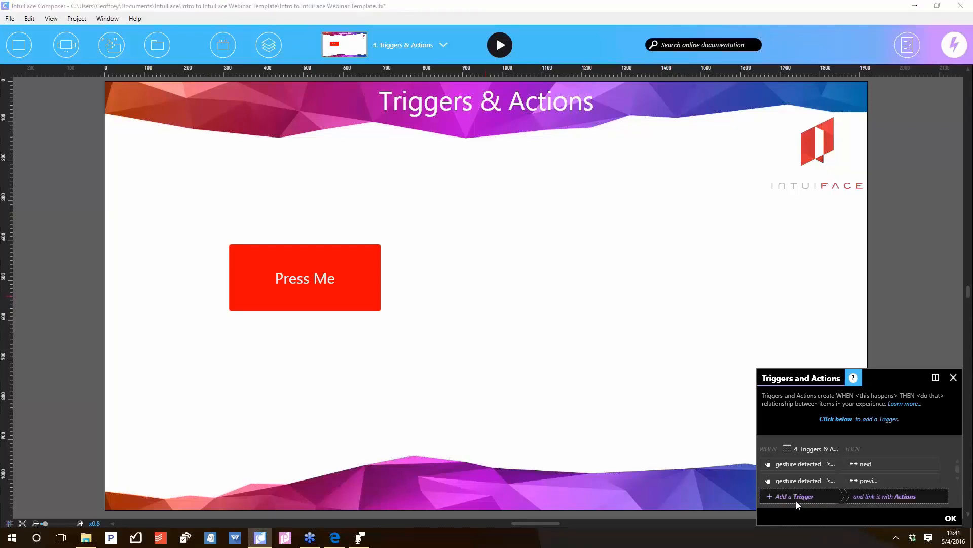
# Add a 3-second inactivity trigger going to scene 3. Properties, then start Play Mode
pyautogui.click(799, 496)
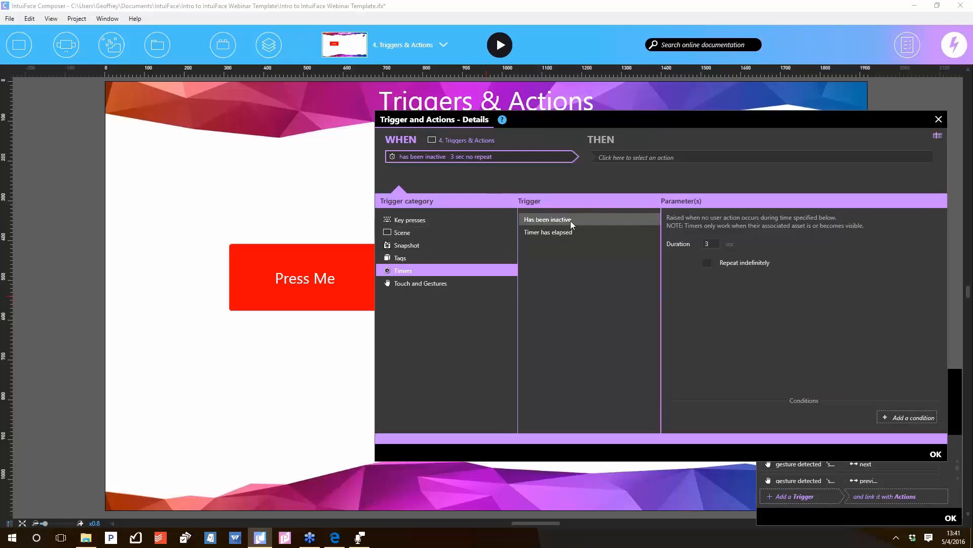
pyautogui.moveTo(548, 219)
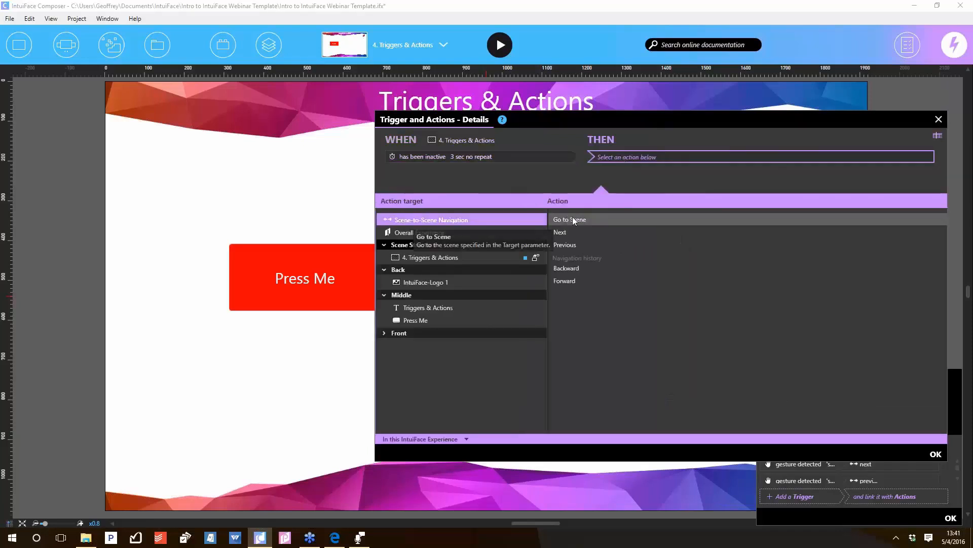
pyautogui.click(569, 219)
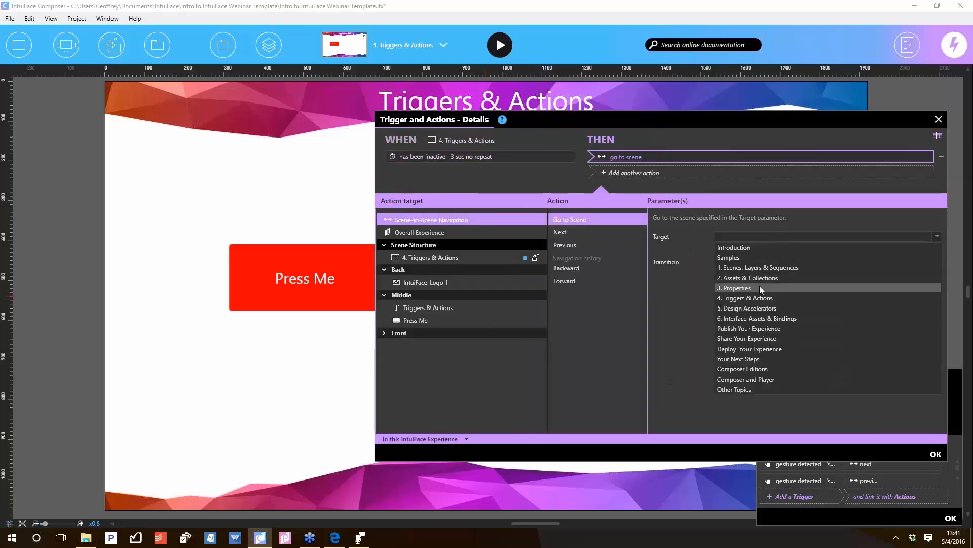
pyautogui.click(938, 119)
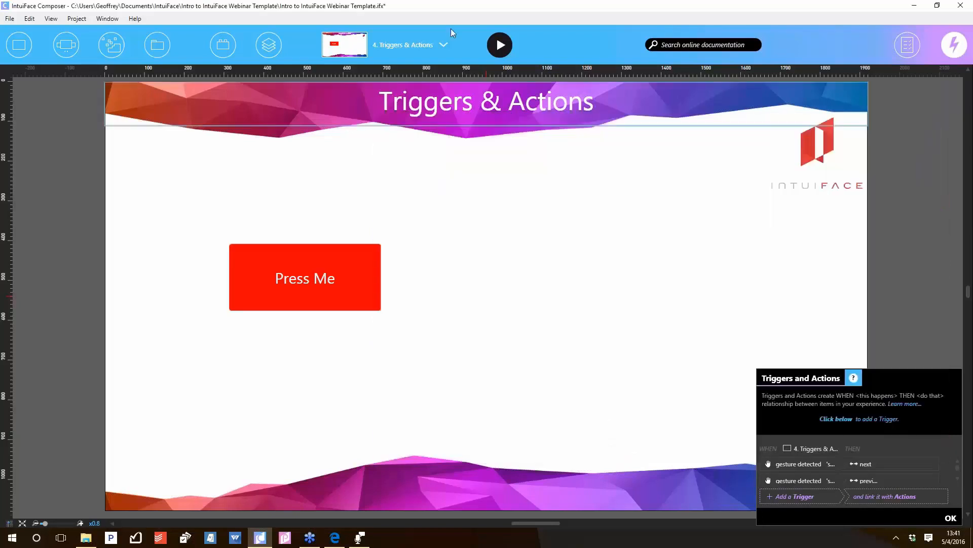
pyautogui.click(499, 45)
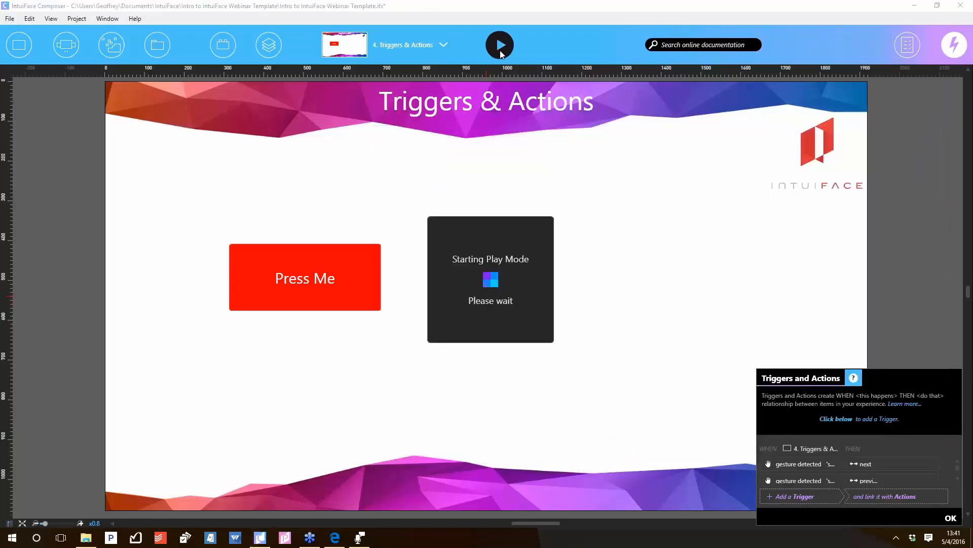